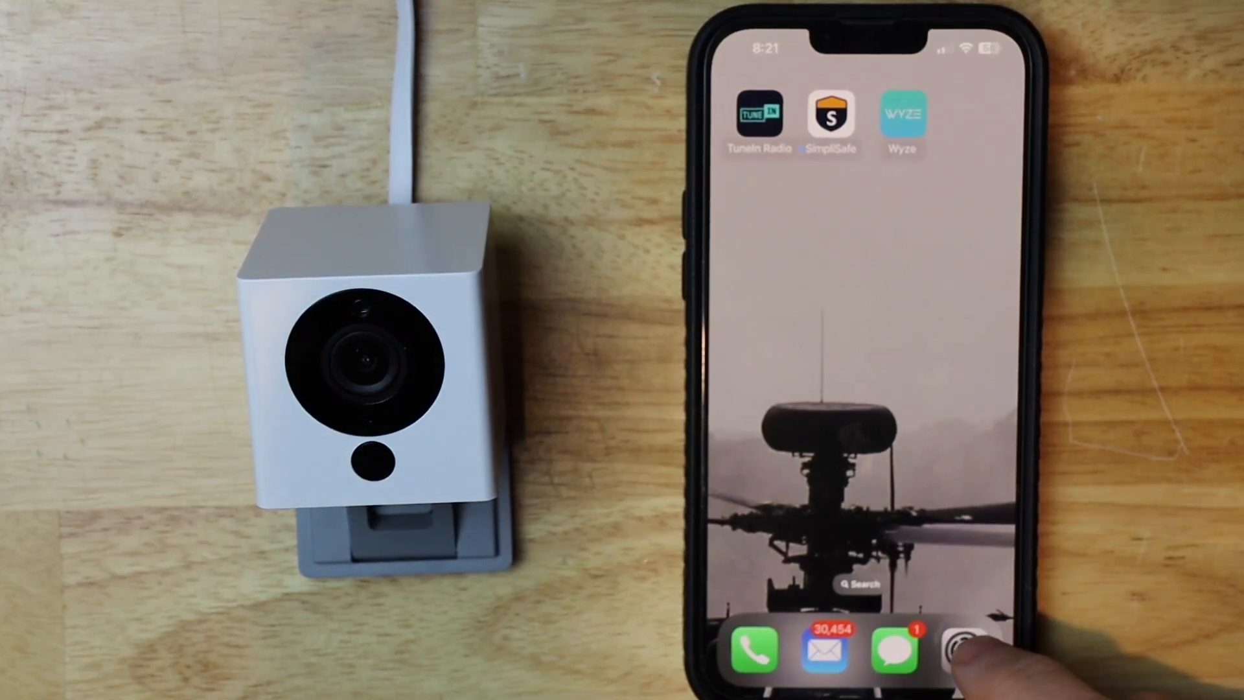
- Launch Wyze and pick Cameras > Wyze Cam in the Add Device flow
{"action": "left_click", "coordinate": [962, 650]}
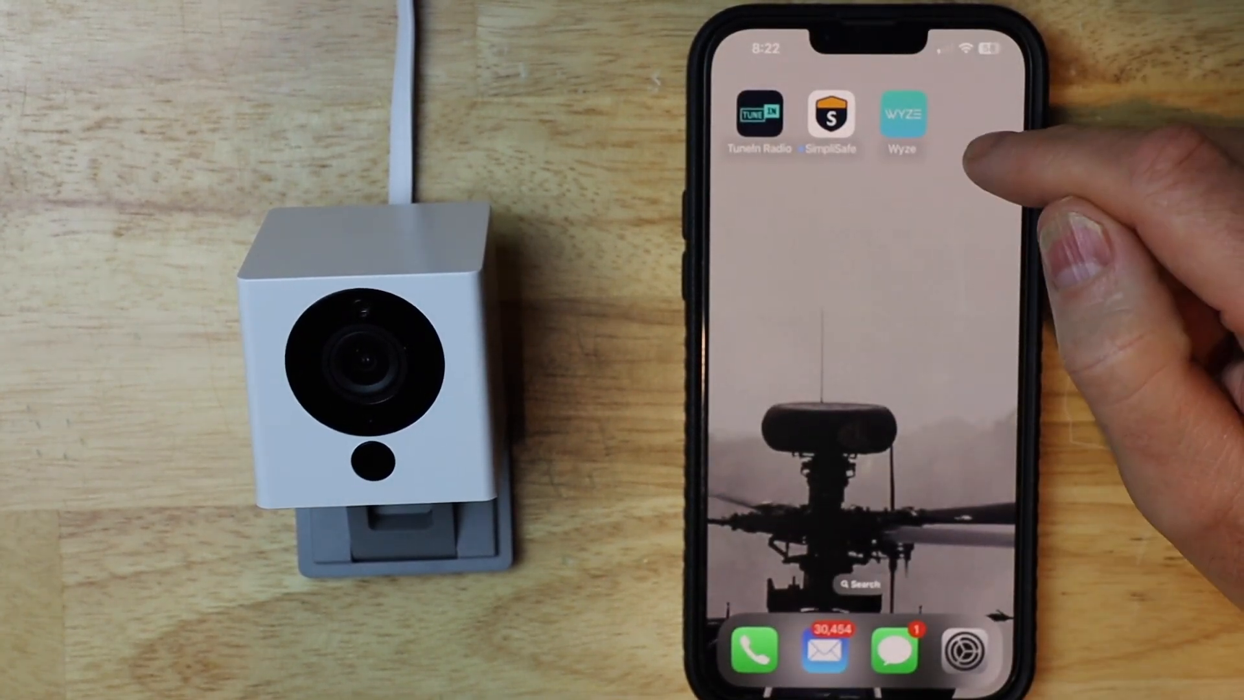
{"action": "left_click", "coordinate": [901, 120]}
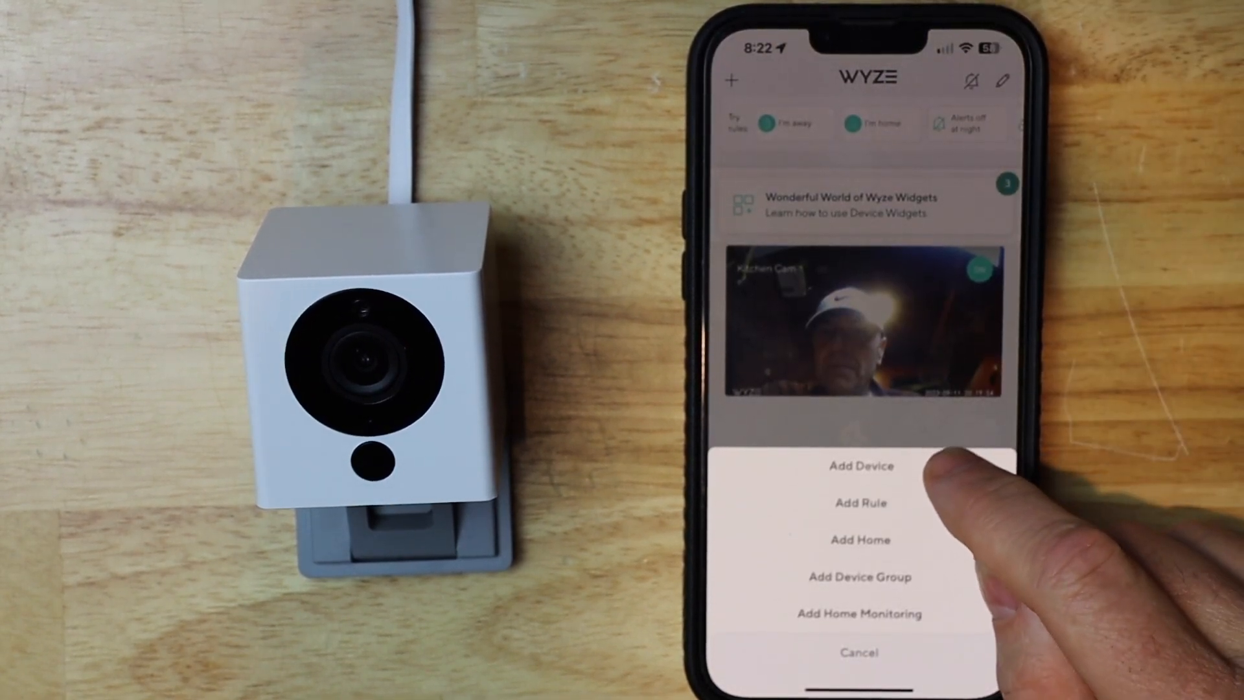
{"action": "left_click", "coordinate": [861, 466]}
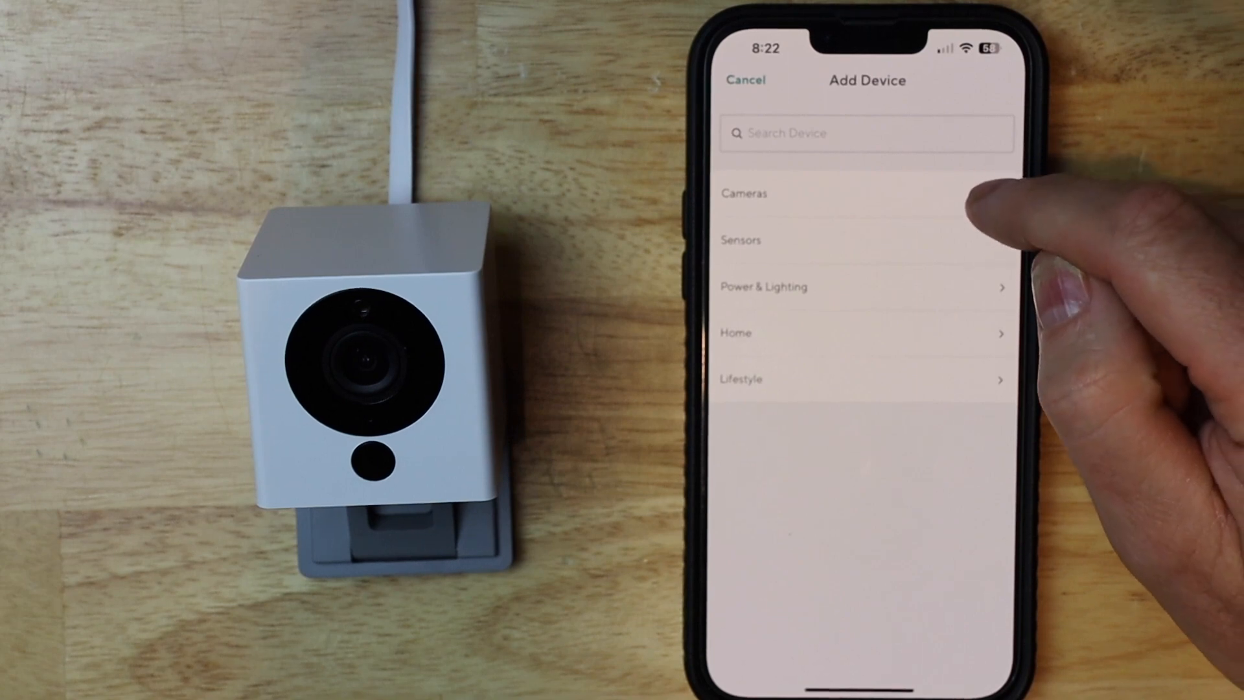
{"action": "left_click", "coordinate": [743, 194]}
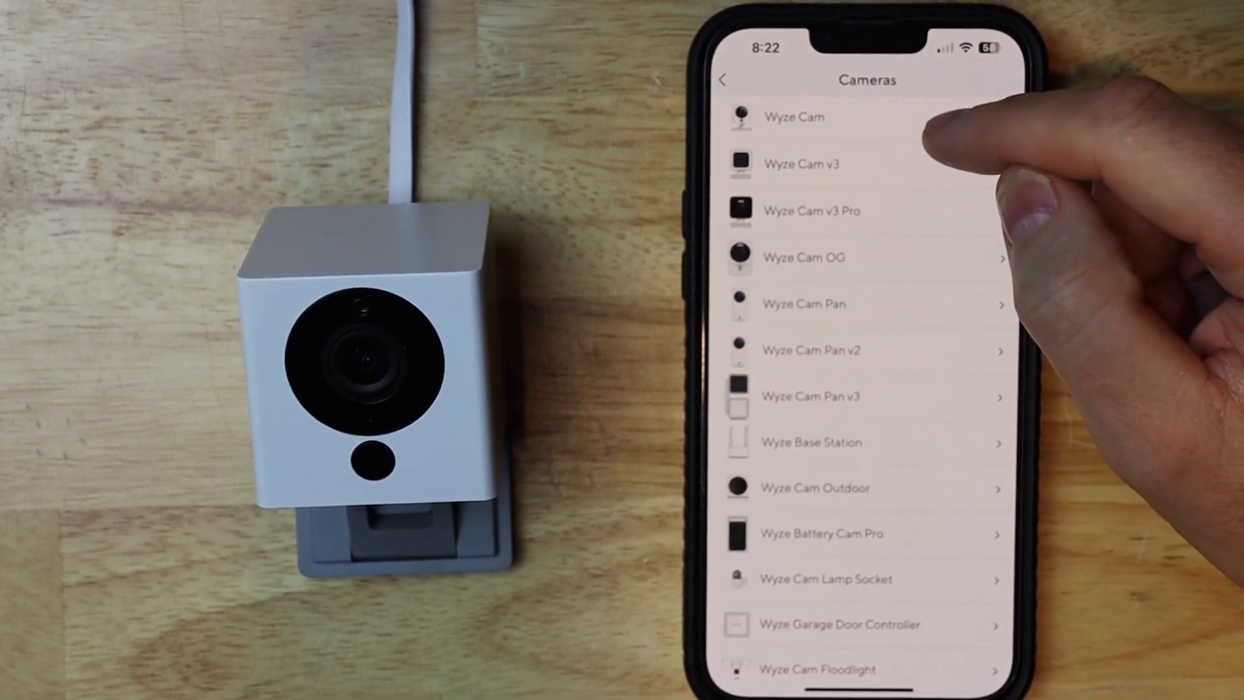
{"action": "left_click", "coordinate": [793, 117]}
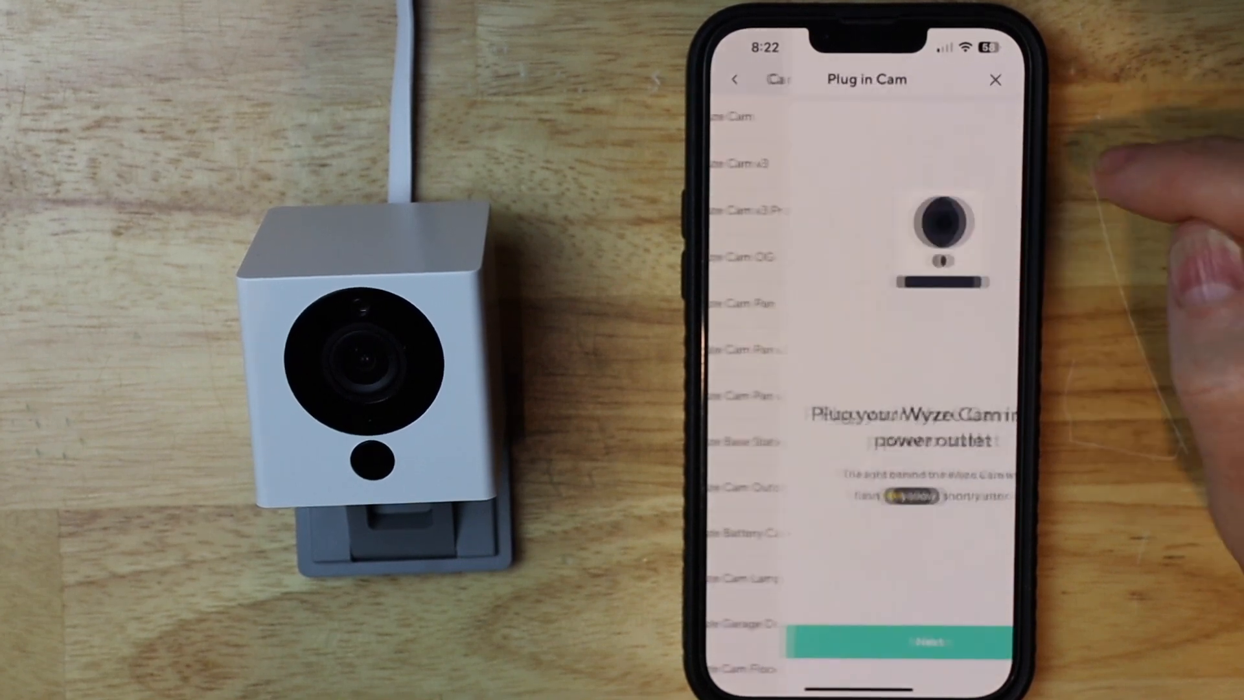
- Confirm the Wyze Cam is plugged in and announced 'Ready to connect'
{"action": "left_click", "coordinate": [904, 643]}
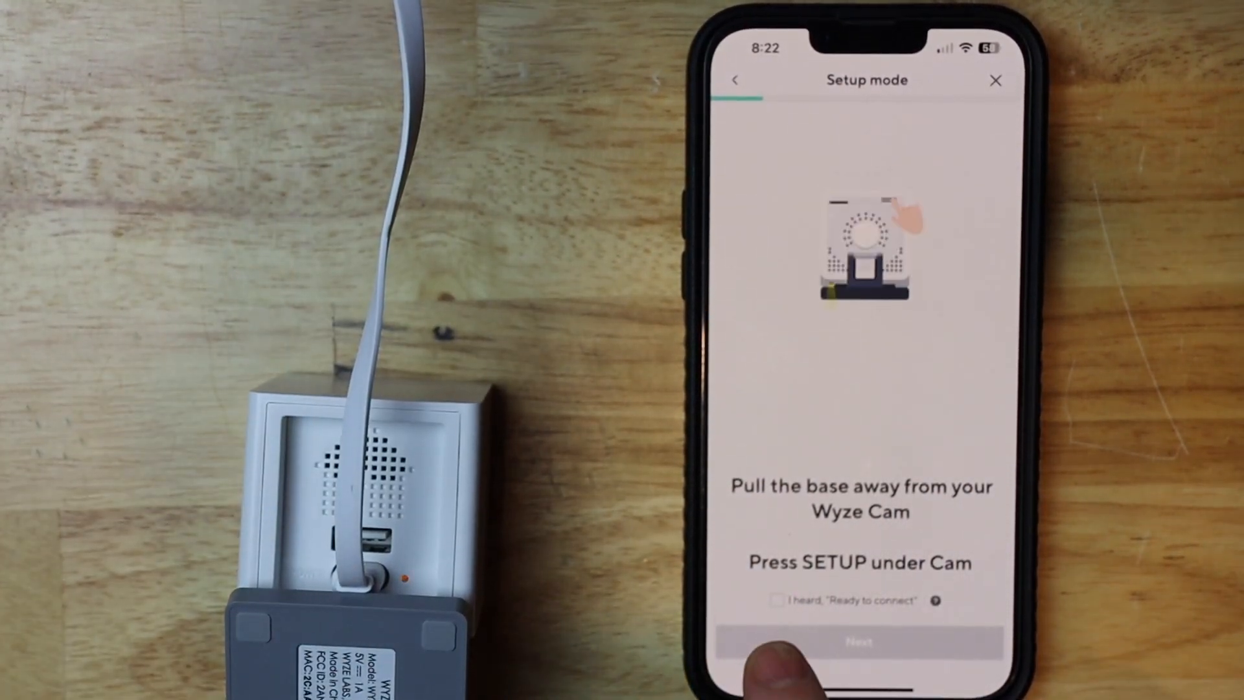
{"action": "left_click", "coordinate": [777, 601]}
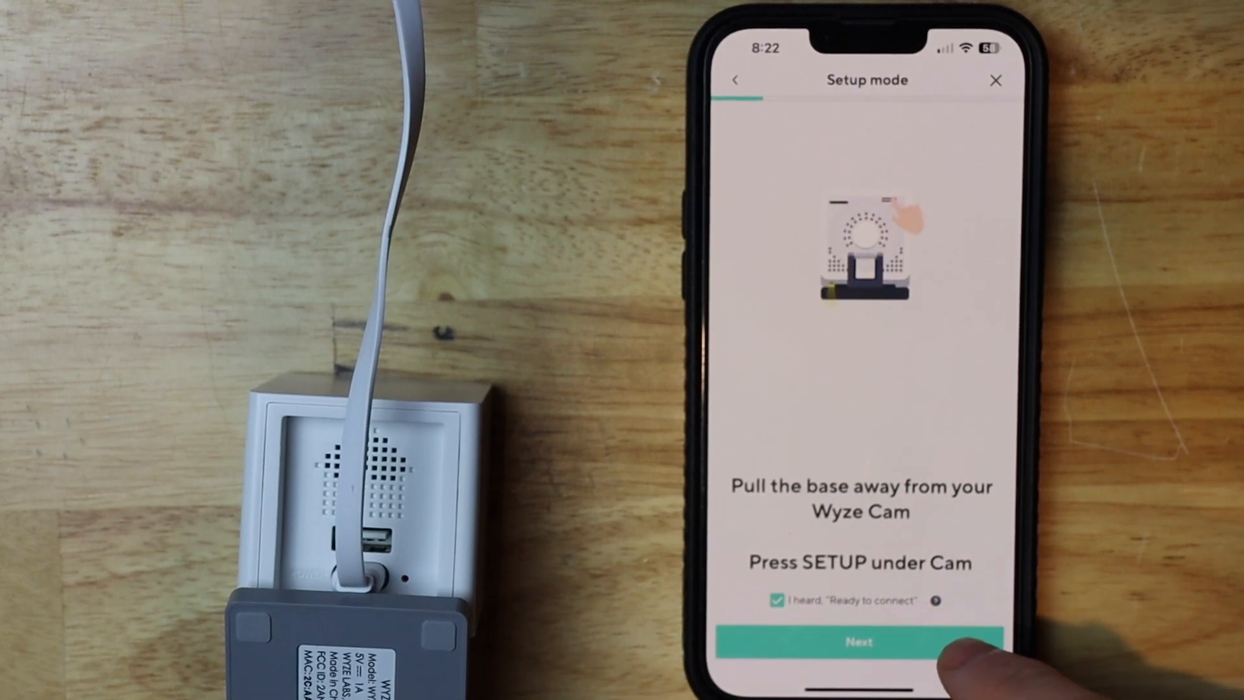
{"action": "left_click", "coordinate": [858, 642]}
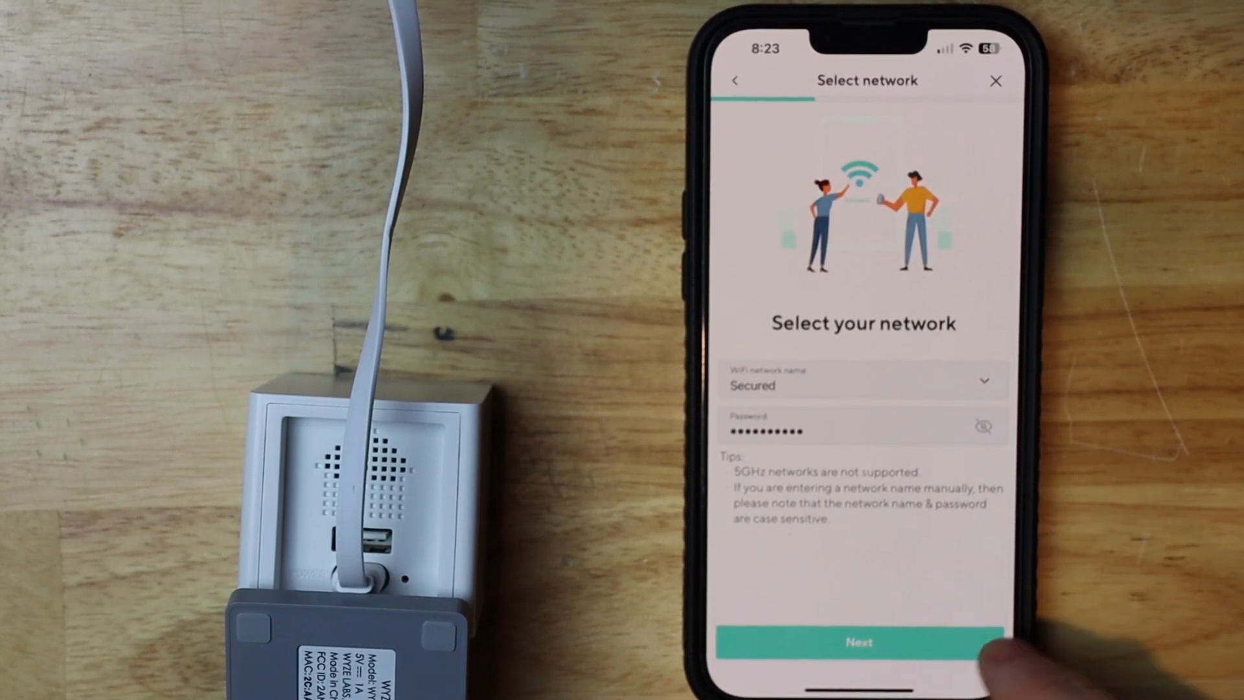
- Submit the Secured Wi-Fi network, decline saving the password, and confirm the QR scan
{"action": "left_click", "coordinate": [858, 642]}
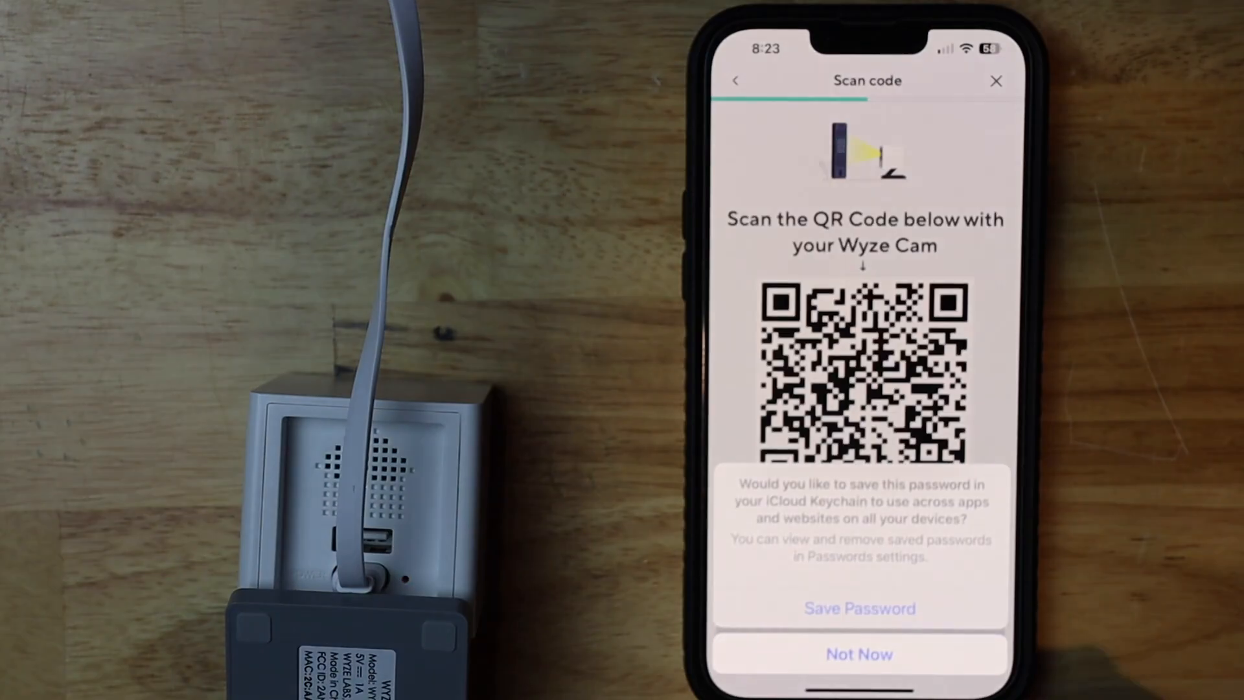
{"action": "left_click", "coordinate": [859, 654]}
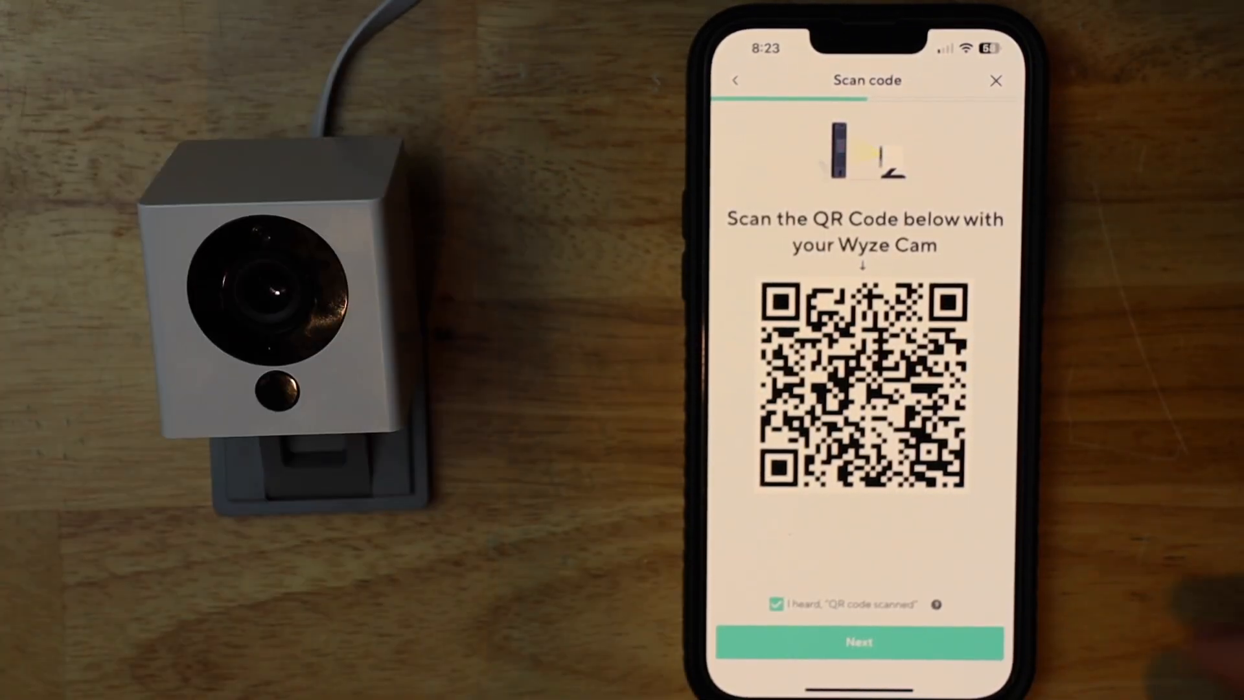
{"action": "left_click", "coordinate": [859, 643]}
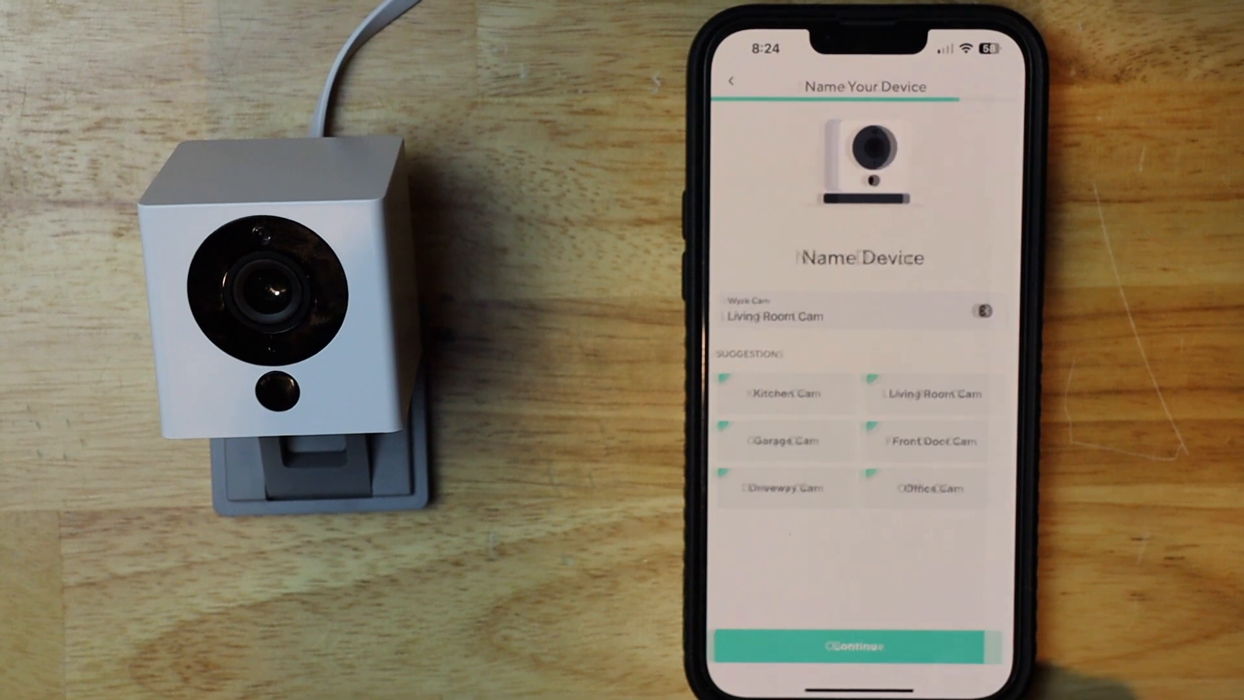
- Save the name Living Room Cam, confirm the free Basic plan, and skip Things To Try
{"action": "left_click", "coordinate": [854, 645]}
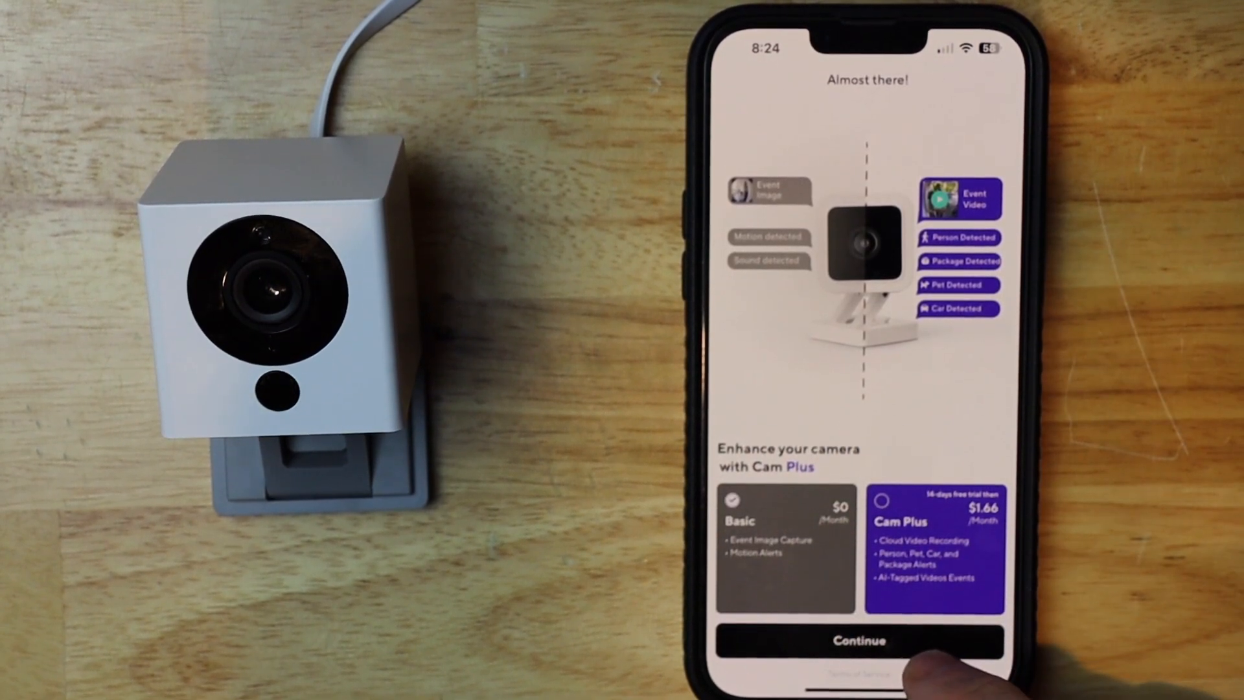
{"action": "left_click", "coordinate": [858, 640]}
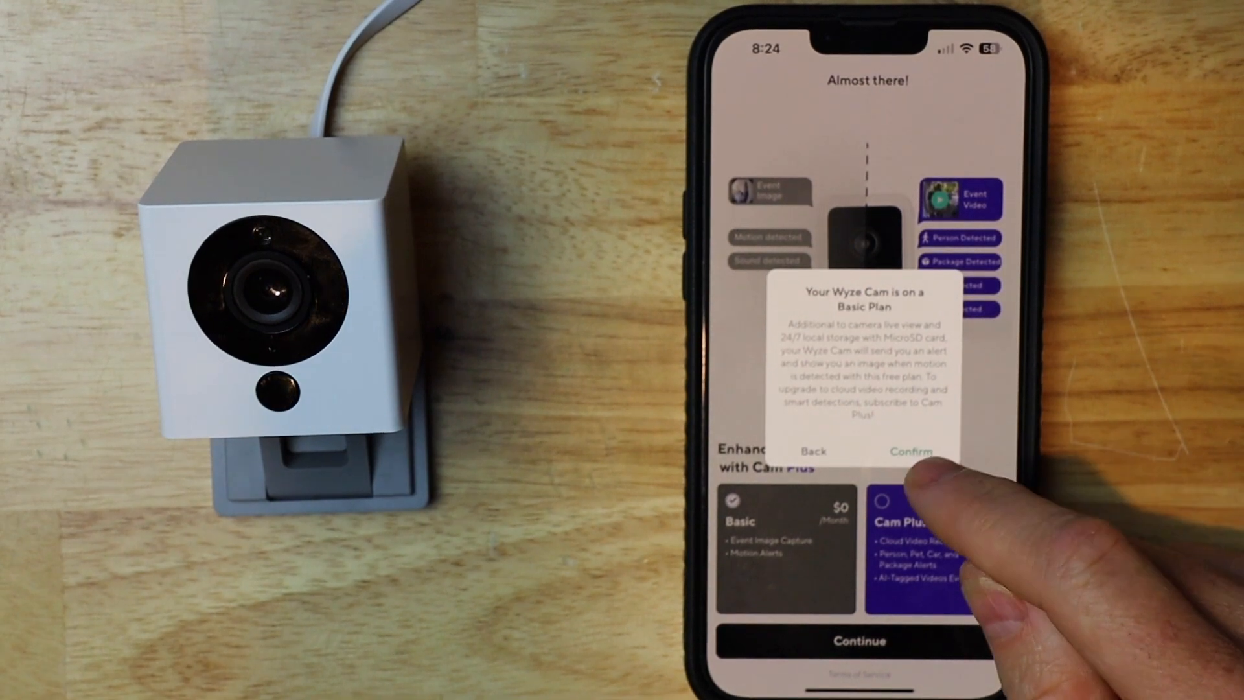
{"action": "left_click", "coordinate": [911, 451]}
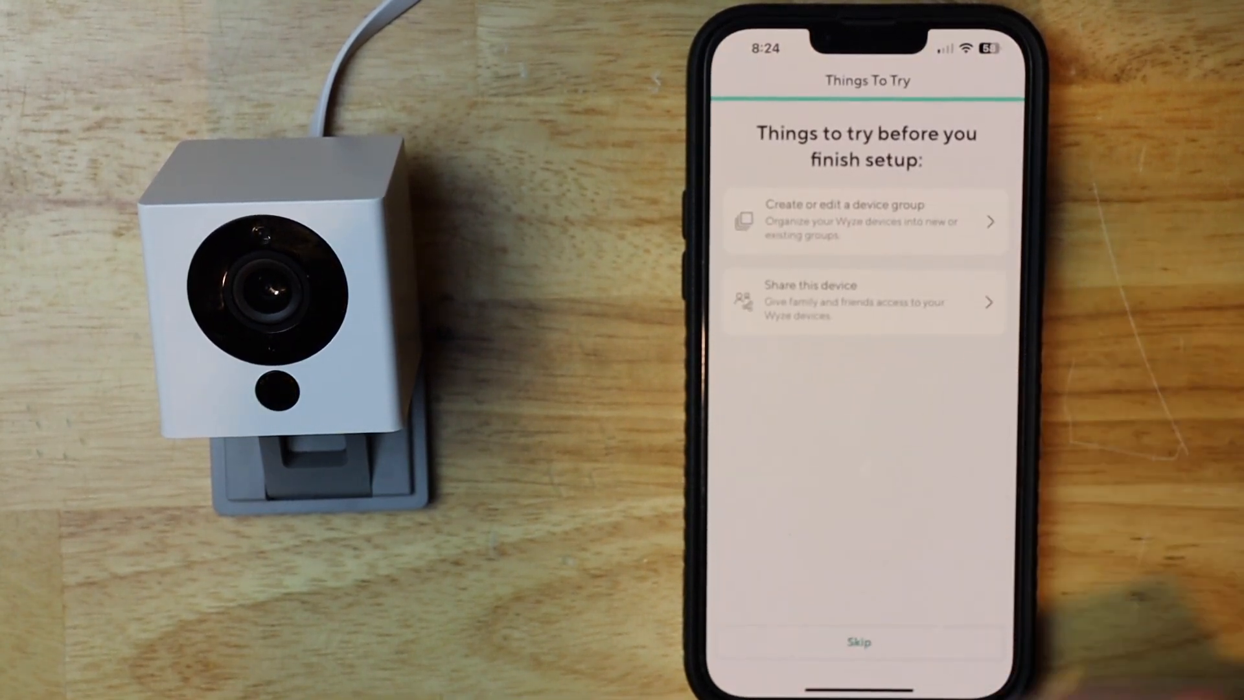
{"action": "left_click", "coordinate": [858, 640]}
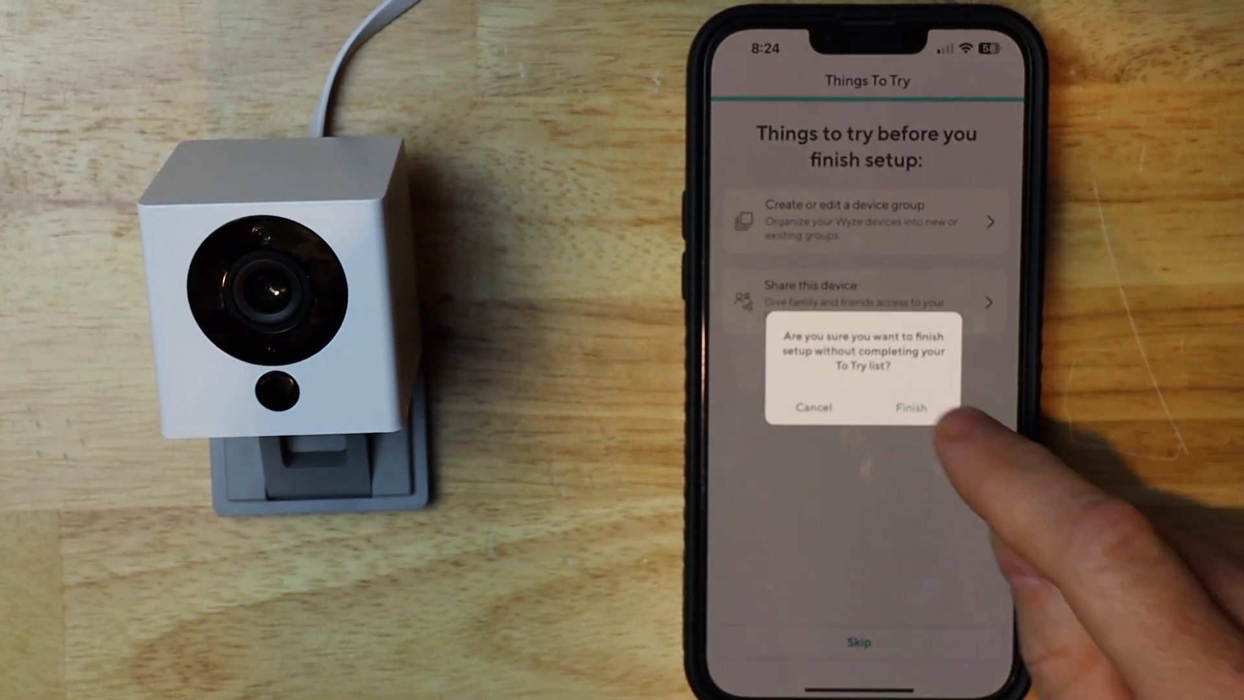